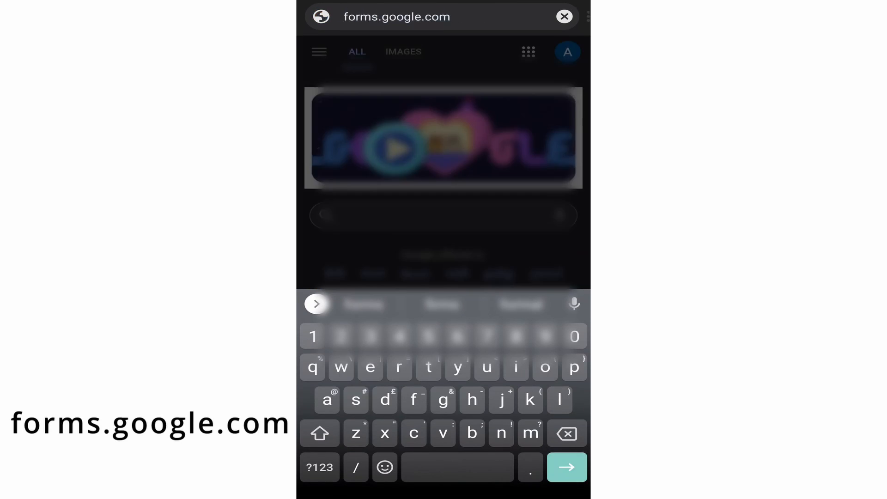
Go to forms.google.com and start a new blank form
{"action": "left_click", "coordinate": [566, 466]}
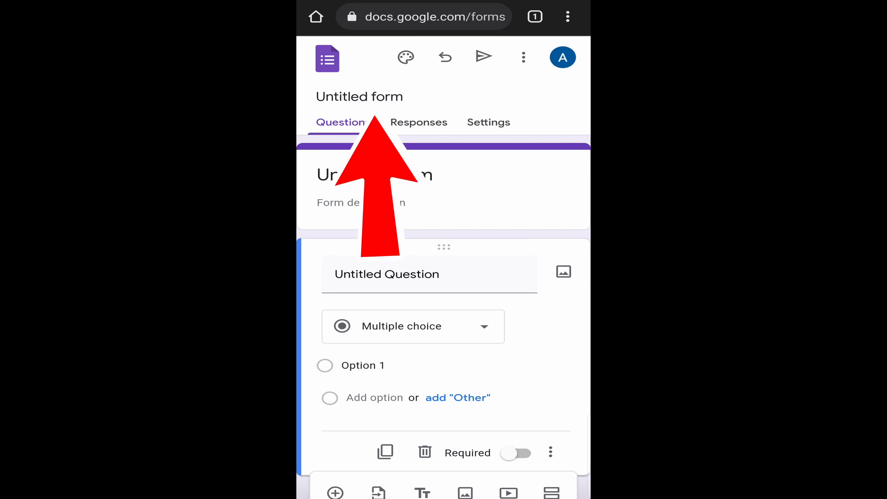
Title the form 'Trial' with the description 'Tech is easy's form'
{"action": "double_click", "coordinate": [359, 96]}
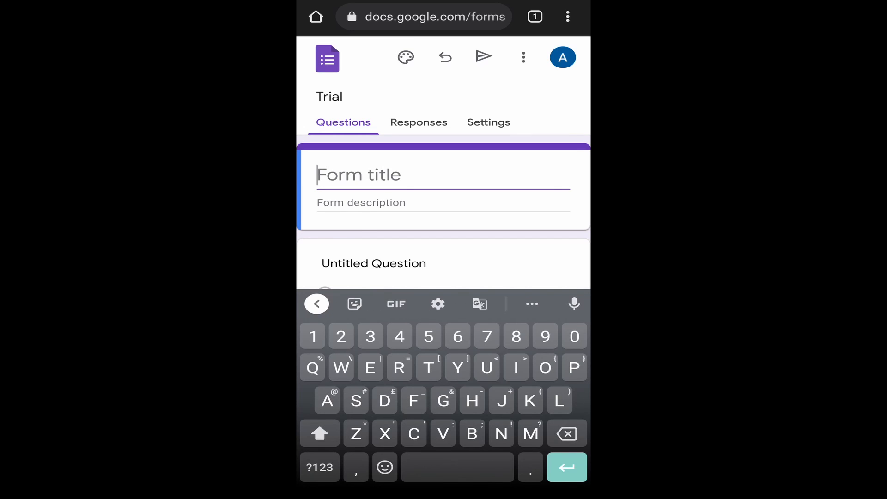
{"action": "type", "text": "Trial"}
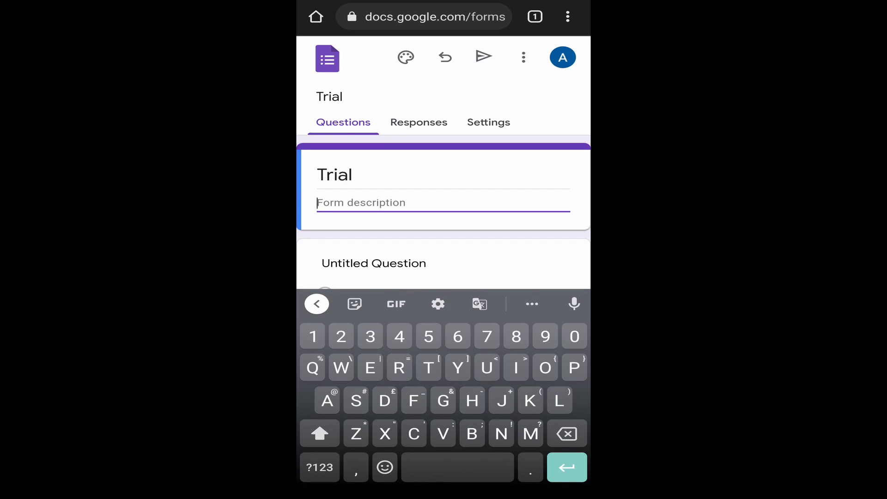
{"action": "type", "text": "Tech is easy's form"}
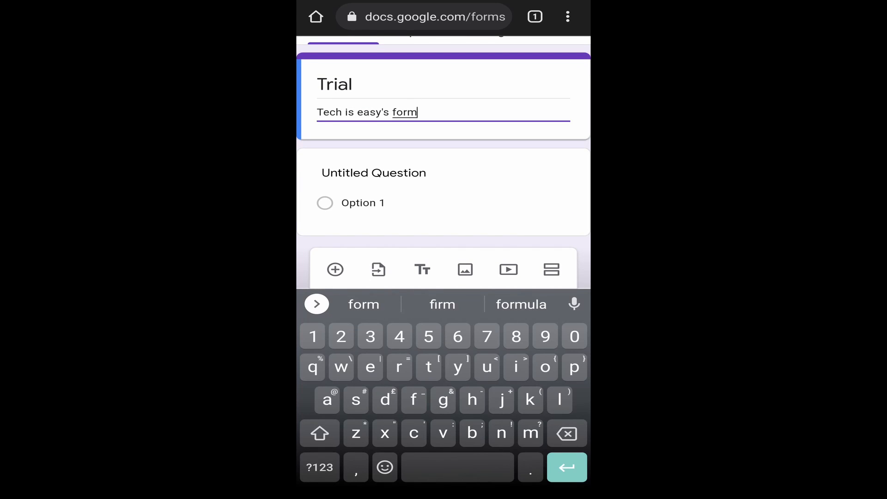
Make the first question 'Name' as a short-answer item and add a second question
{"action": "left_click", "coordinate": [373, 173]}
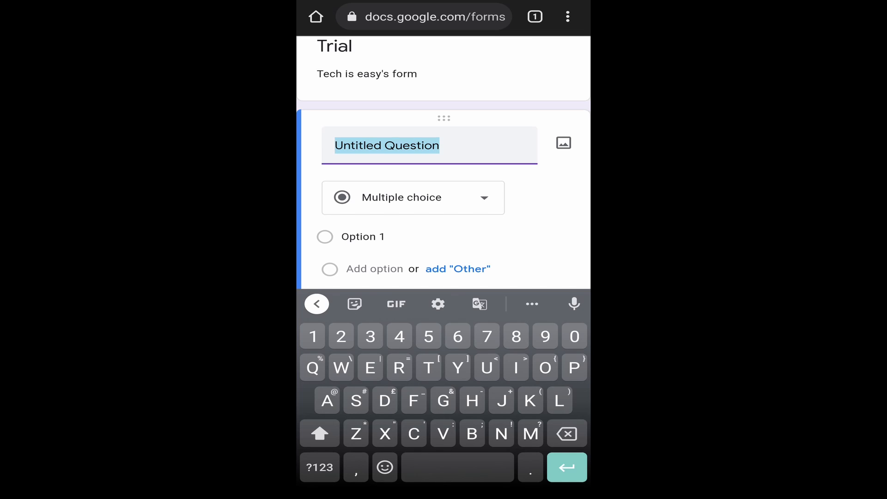
{"action": "type", "text": "Name"}
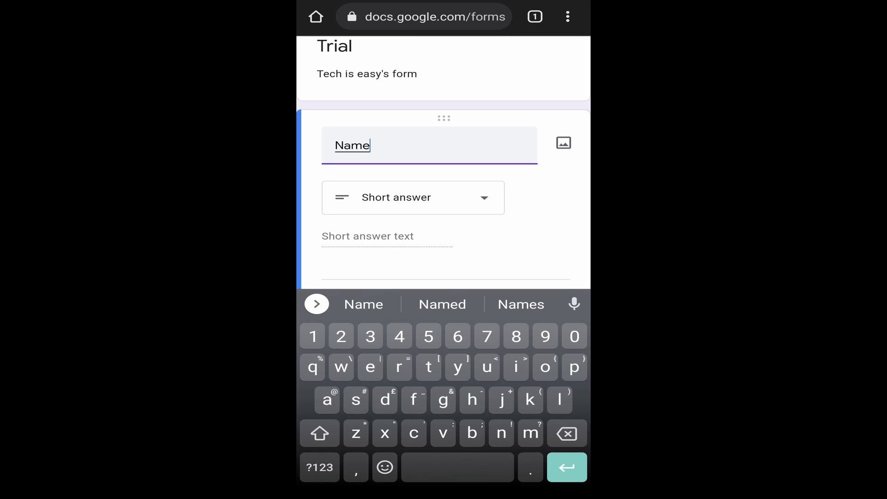
{"action": "left_click", "coordinate": [413, 198]}
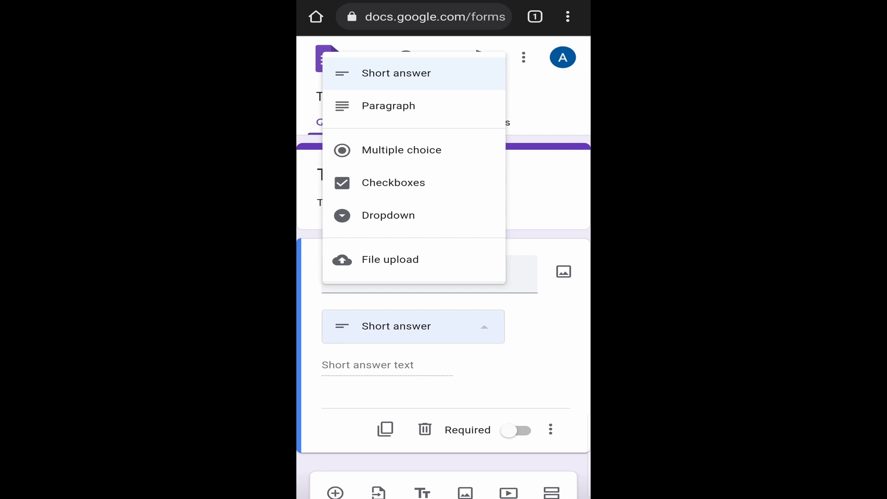
{"action": "left_click", "coordinate": [397, 72]}
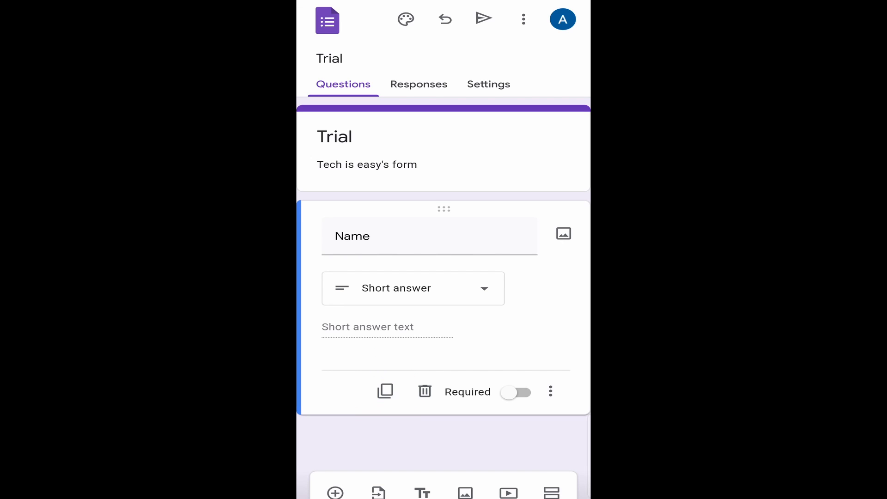
{"action": "left_click", "coordinate": [515, 392]}
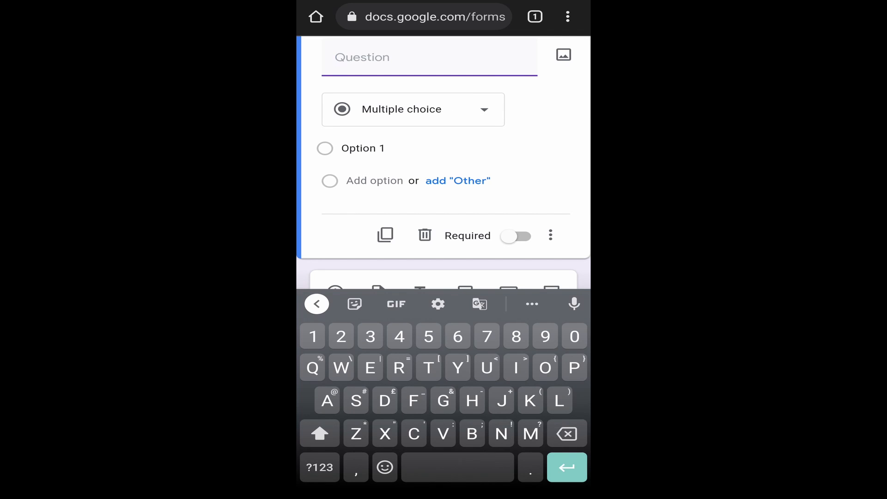
Word the second question 'Do you use youtube' with Yes and No options
{"action": "type", "text": "Do"}
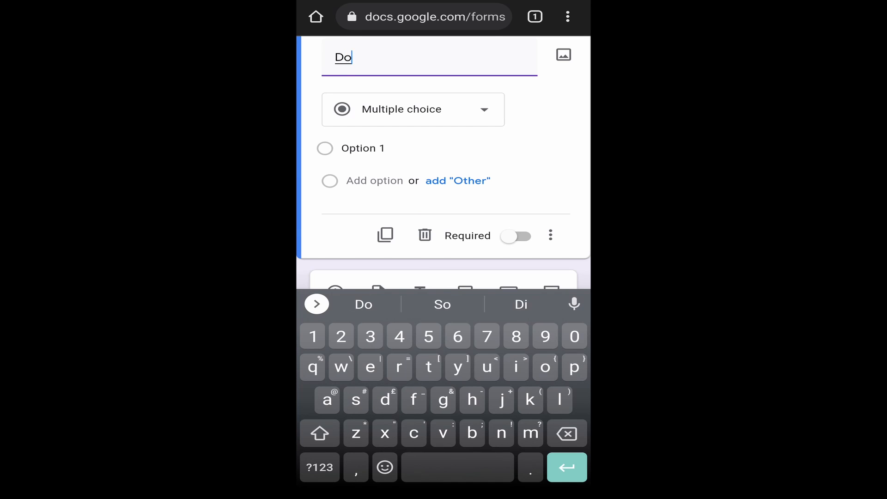
{"action": "type", "text": "you use youtube"}
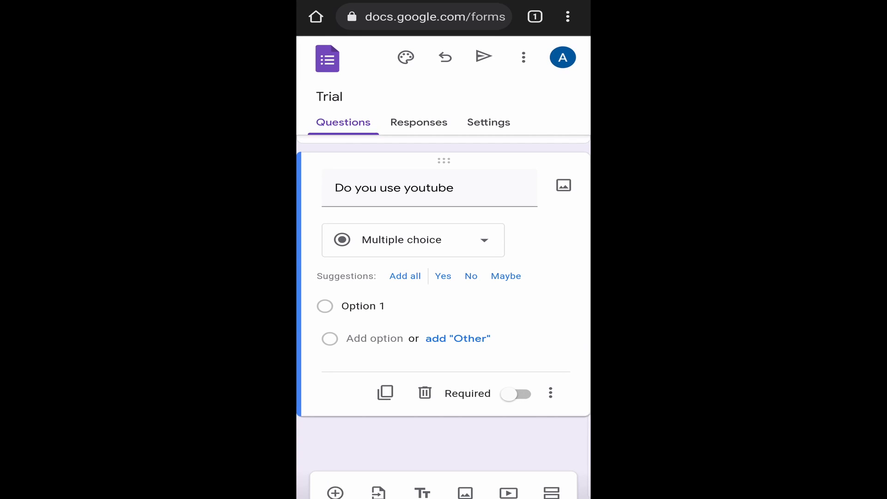
{"action": "left_click", "coordinate": [367, 306]}
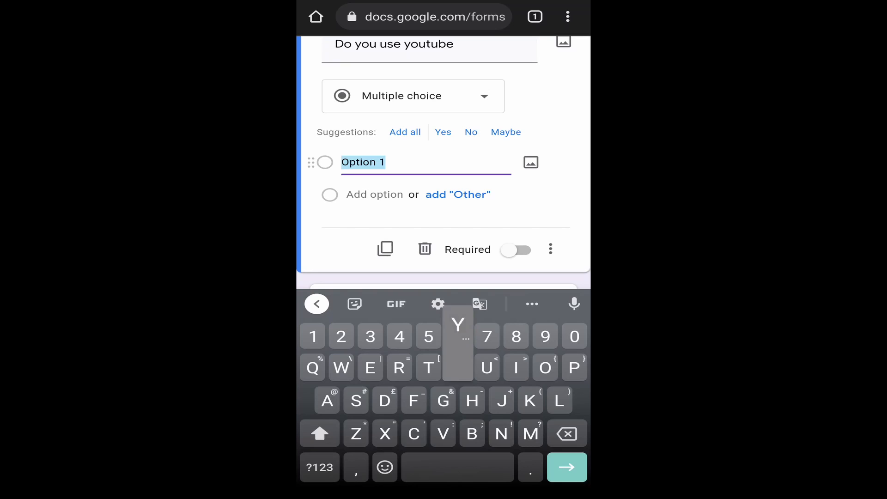
{"action": "left_click", "coordinate": [442, 132]}
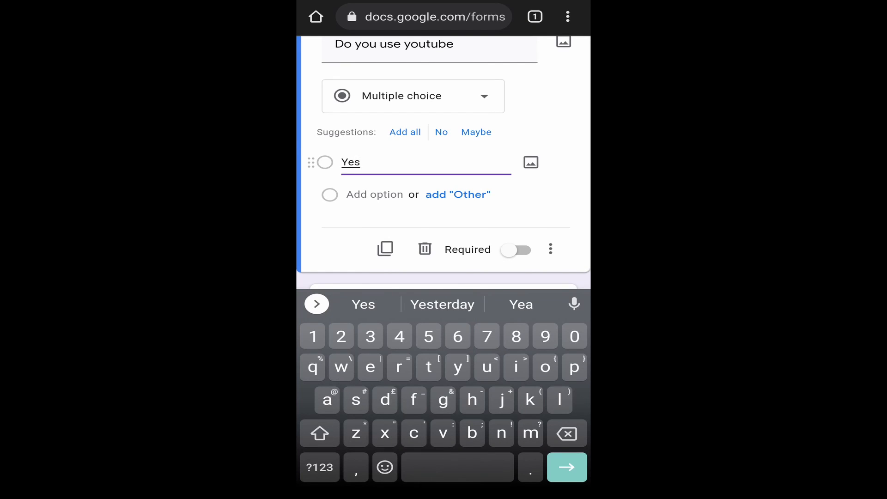
{"action": "left_click", "coordinate": [440, 132]}
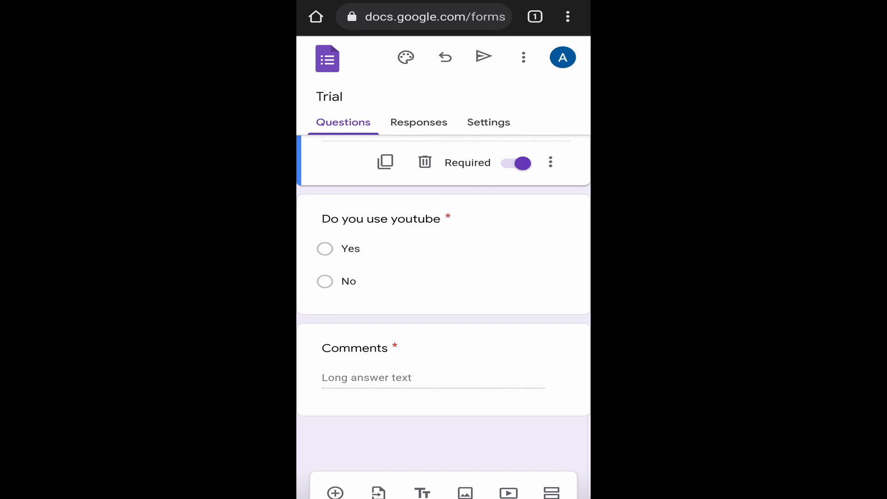
Preview the Trial form as respondents would see its three required questions
{"action": "left_click", "coordinate": [523, 57]}
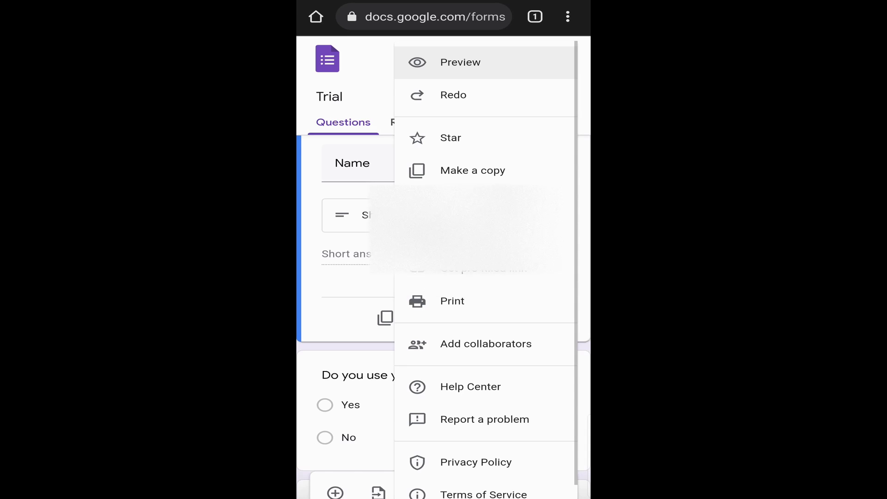
{"action": "left_click", "coordinate": [460, 61]}
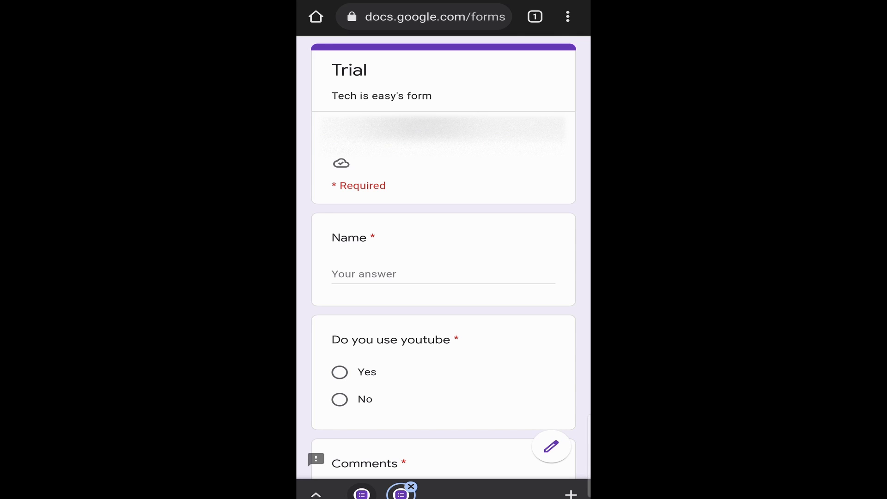
{"action": "scroll", "scroll_direction": "down", "scroll_amount": 3}
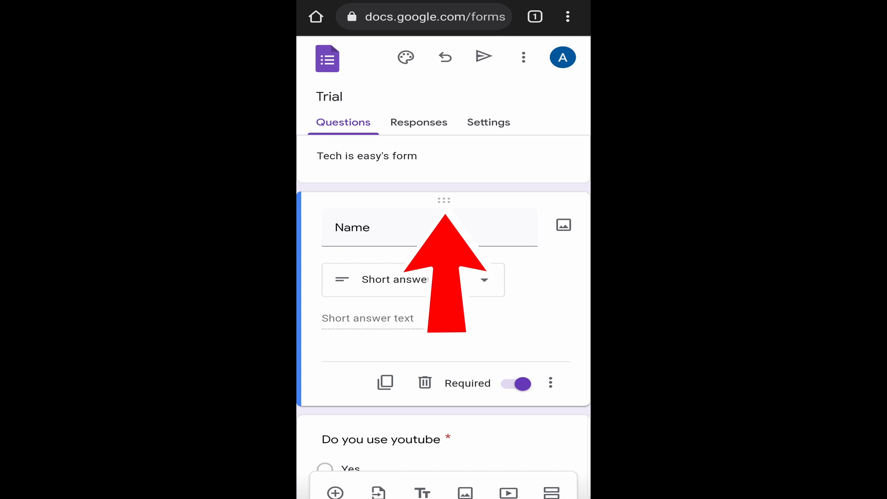
Bring up the theme settings showing the form's purple colour and basic font
{"action": "scroll", "scroll_direction": "down", "scroll_amount": 3}
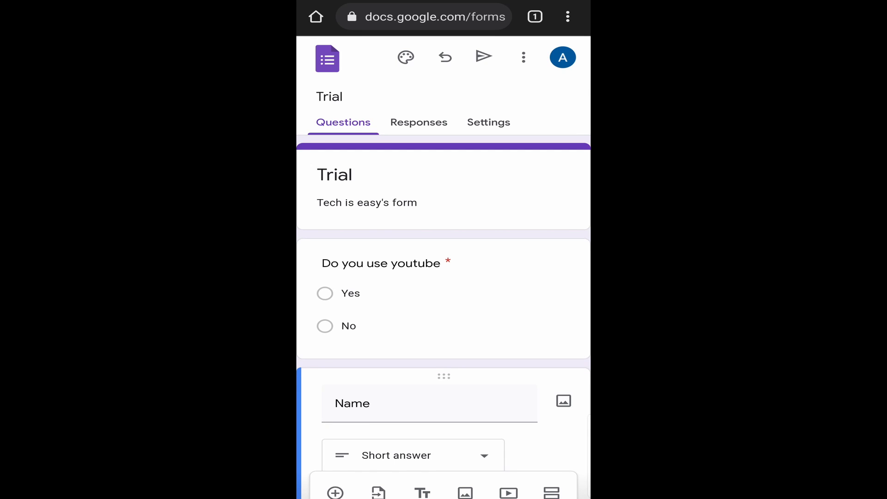
{"action": "left_click", "coordinate": [406, 56]}
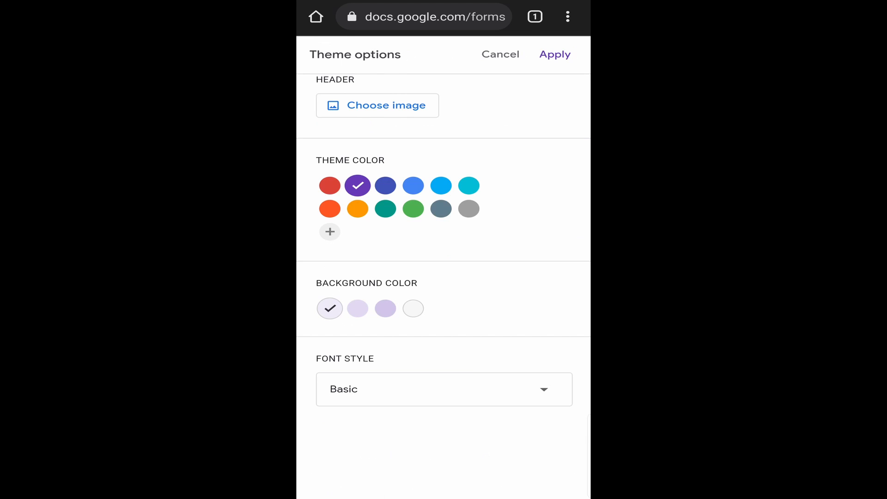
Browse header images without choosing one, then switch the theme colour to teal
{"action": "left_click", "coordinate": [377, 105]}
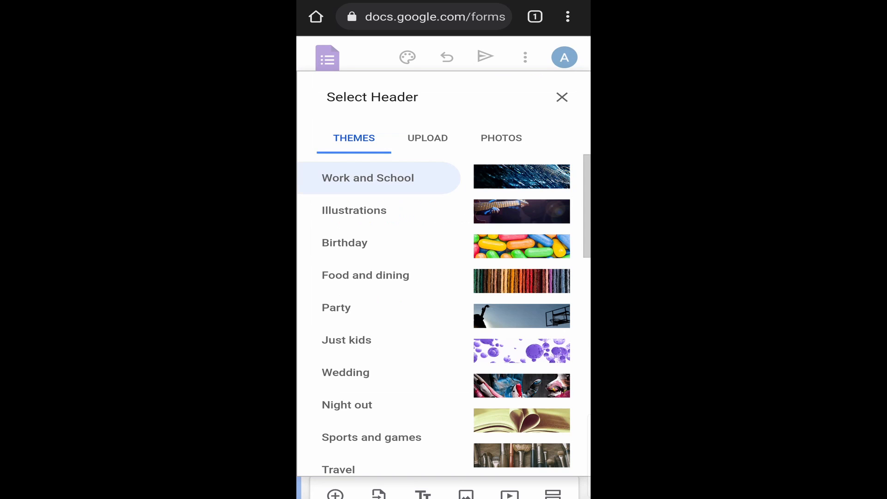
{"action": "left_click", "coordinate": [562, 97]}
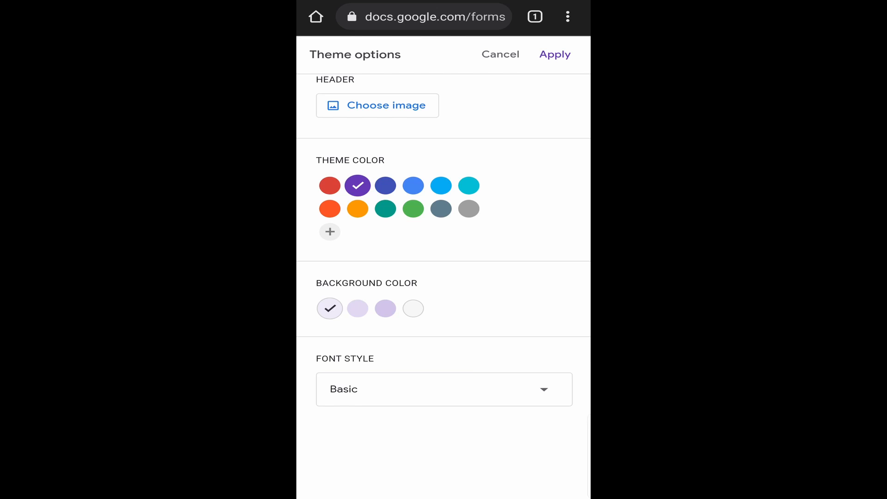
{"action": "left_click", "coordinate": [468, 186]}
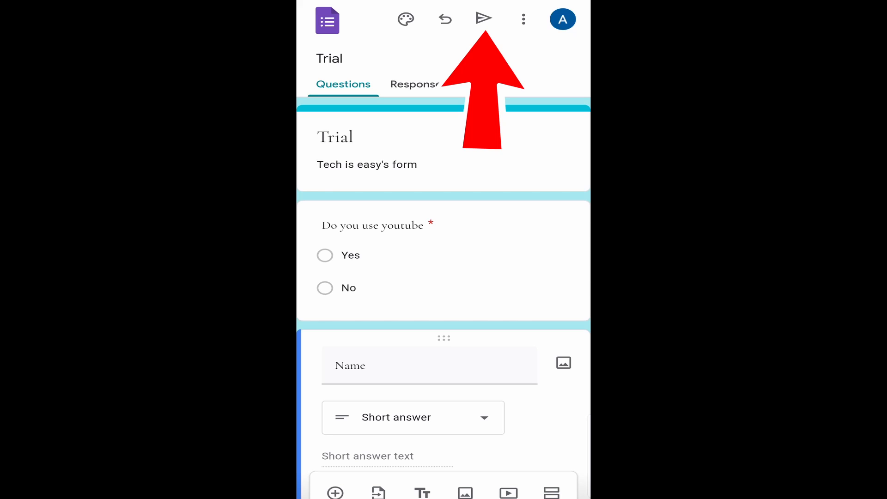
Share the form by link, shortening the forms.gle URL and copying it
{"action": "left_click", "coordinate": [482, 18]}
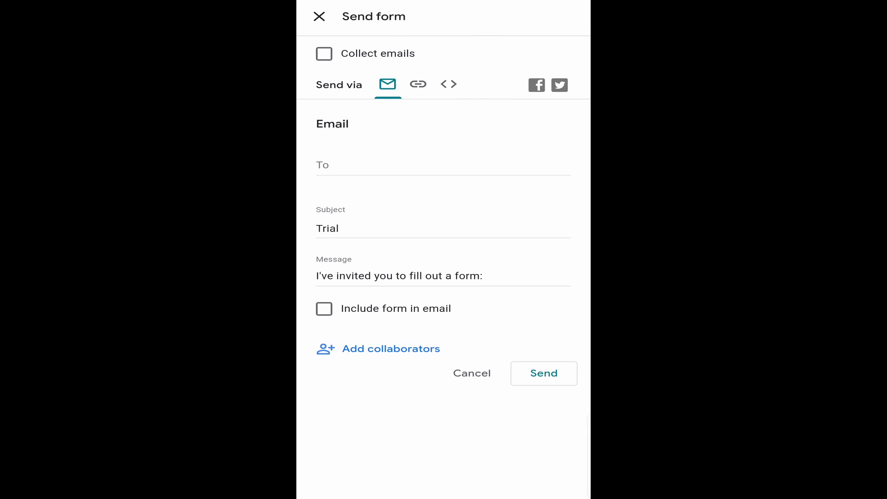
{"action": "left_click", "coordinate": [443, 165]}
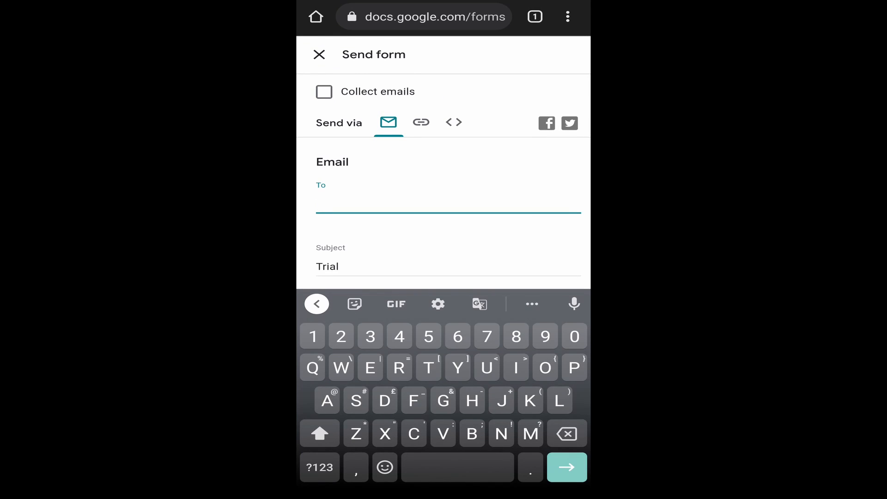
{"action": "left_click", "coordinate": [421, 122]}
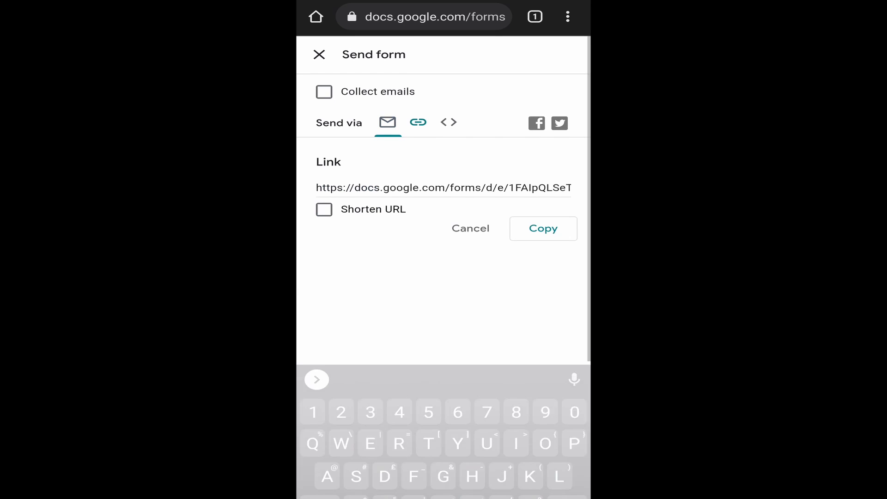
{"action": "left_click", "coordinate": [418, 122]}
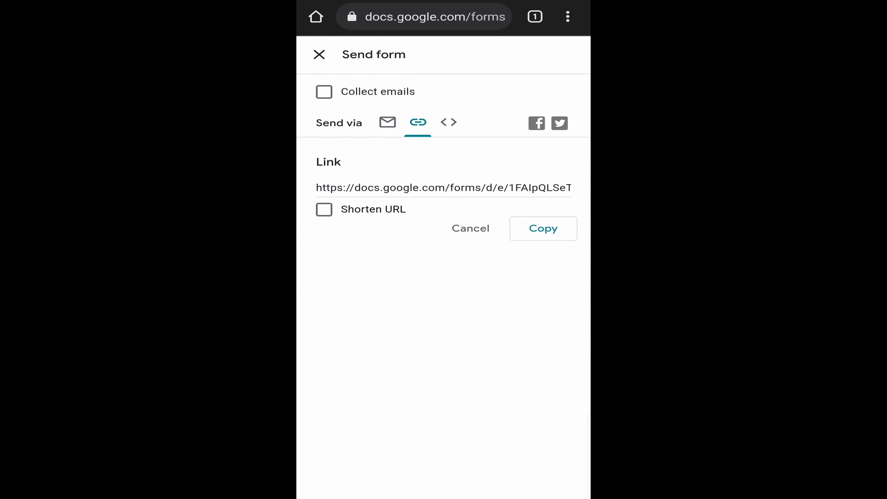
{"action": "left_click", "coordinate": [324, 210]}
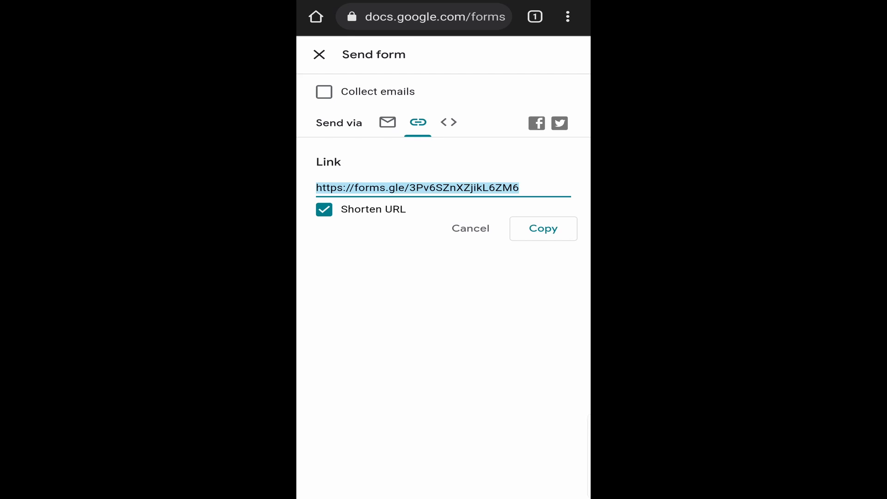
{"action": "left_click", "coordinate": [318, 55]}
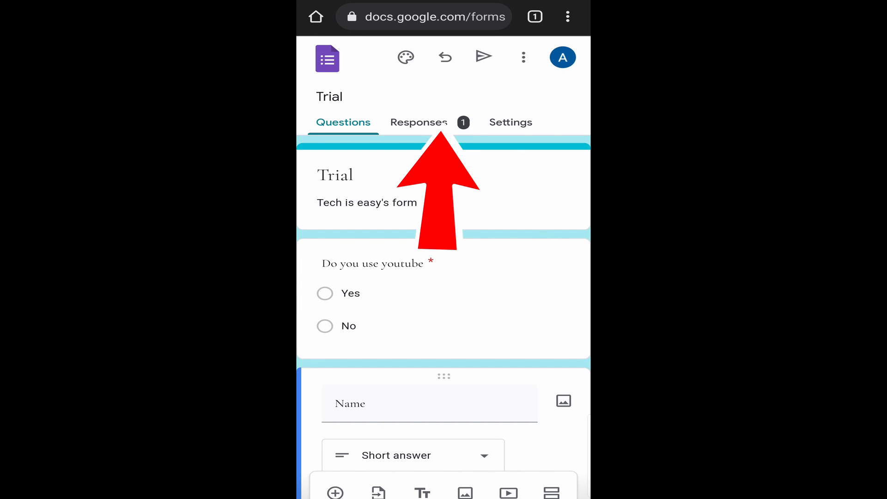
Review the single response in summary, per-question and individual views, then choose a spreadsheet destination
{"action": "left_click", "coordinate": [419, 122]}
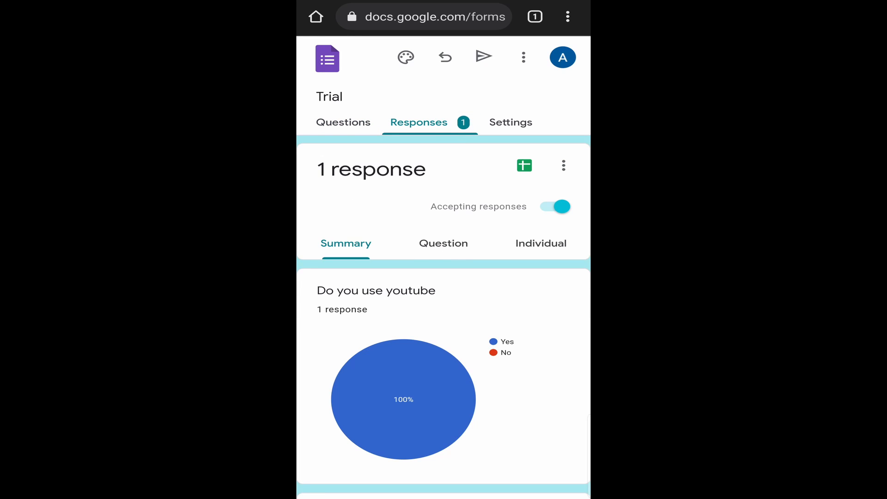
{"action": "scroll", "scroll_direction": "down", "scroll_amount": 3}
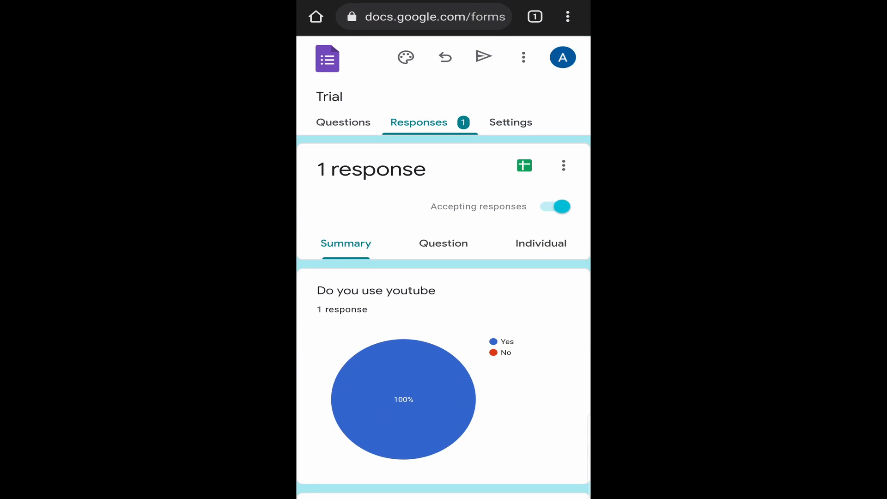
{"action": "left_click", "coordinate": [443, 243]}
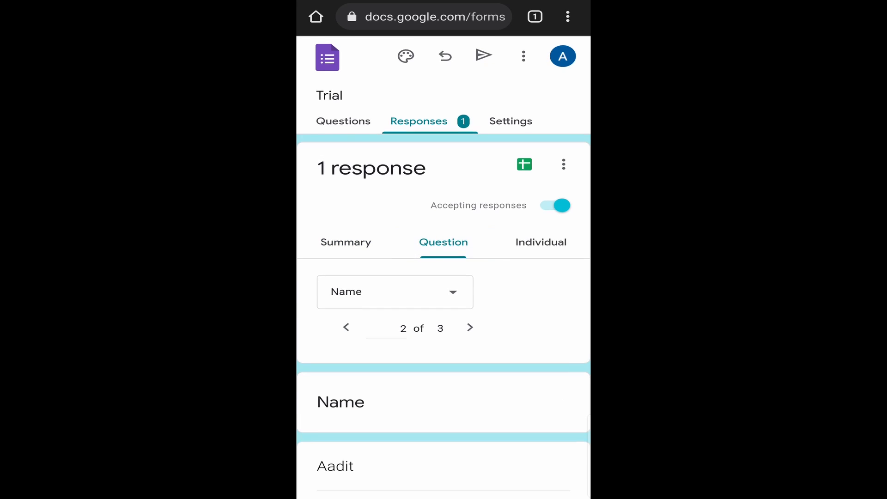
{"action": "left_click", "coordinate": [540, 243]}
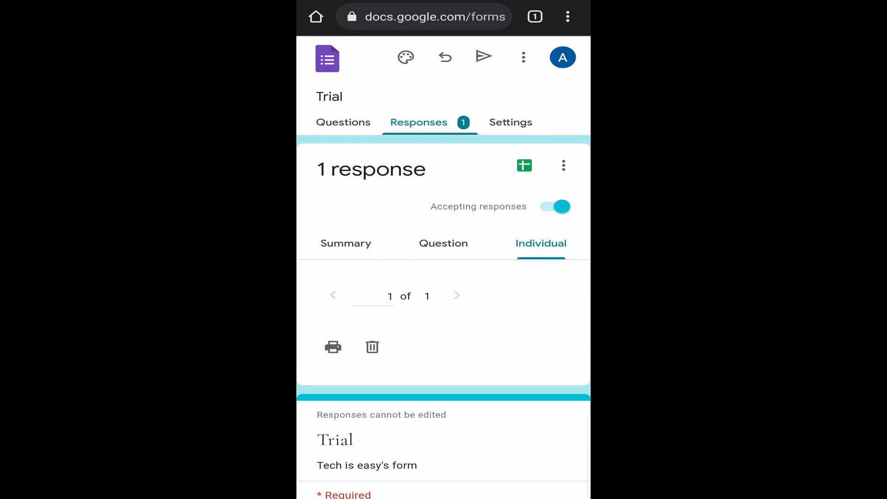
{"action": "left_click", "coordinate": [523, 165]}
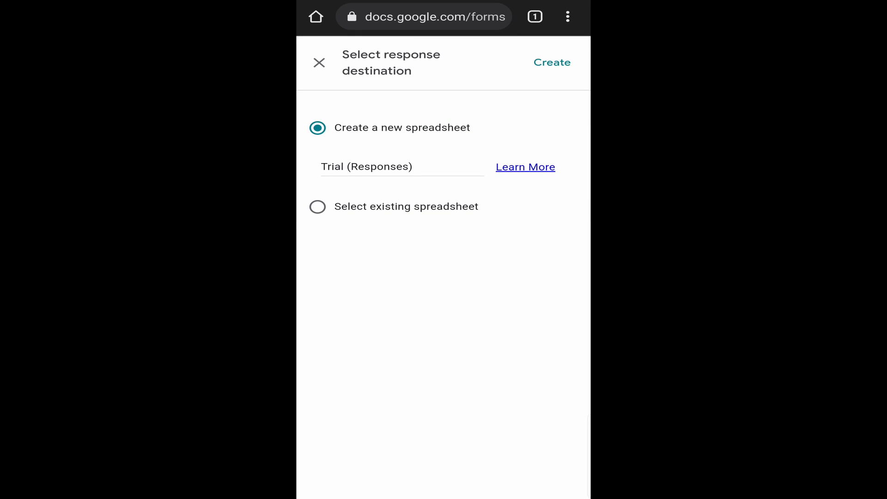
Create the linked 'Trial (Responses)' spreadsheet listing the response's timestamp, Yes answer and name
{"action": "scroll", "scroll_direction": "up", "scroll_amount": 3}
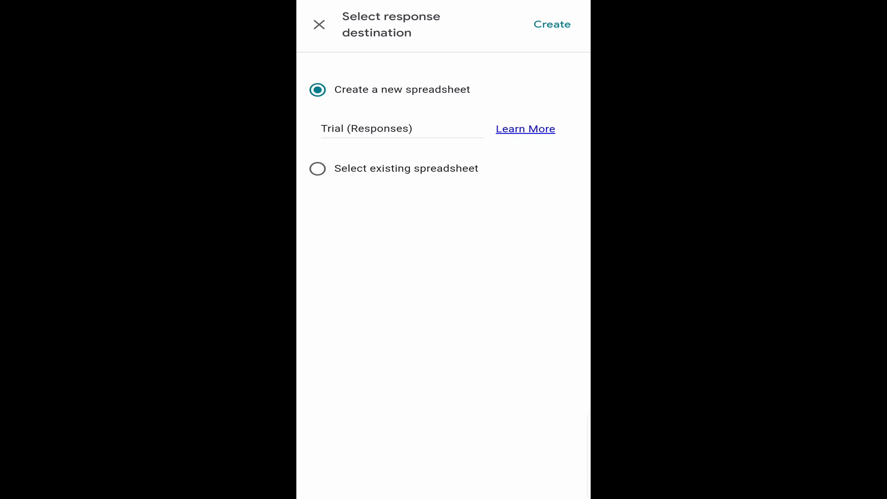
{"action": "left_click", "coordinate": [552, 24]}
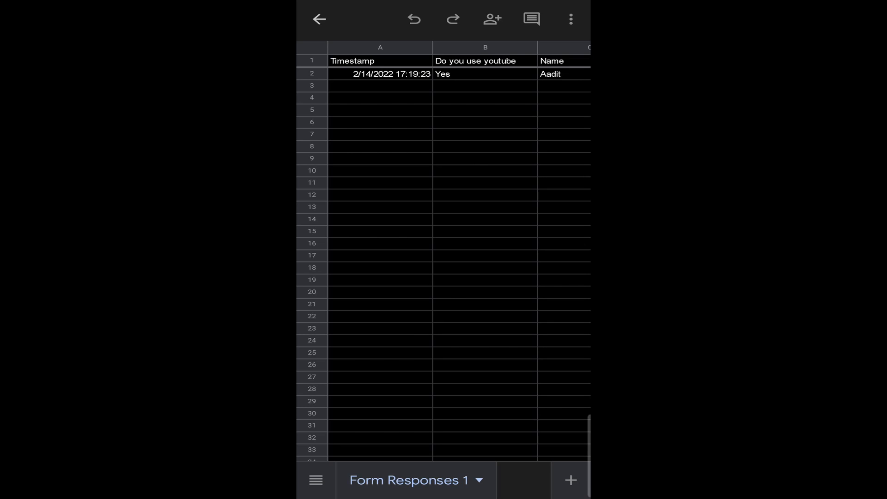